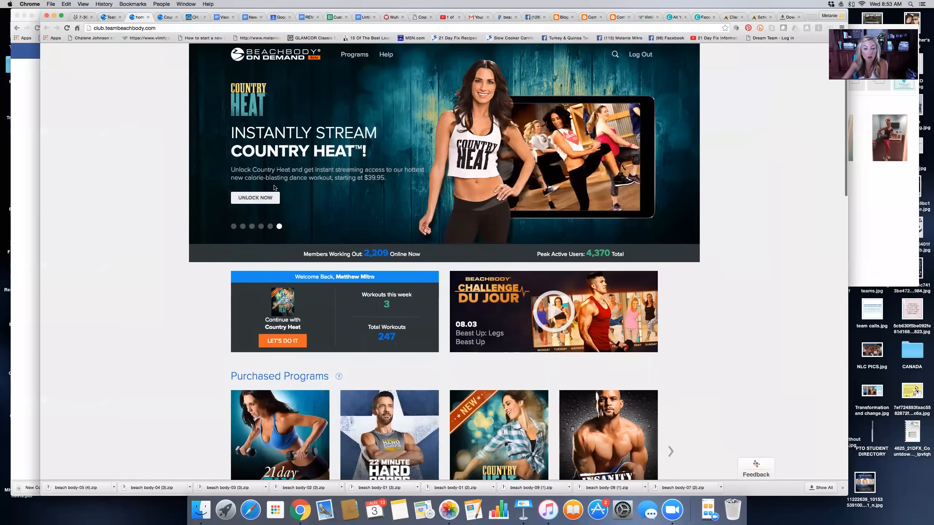
Expand the Country Swing workout list under Program Details on the Country Heat page
scroll(down, 3)
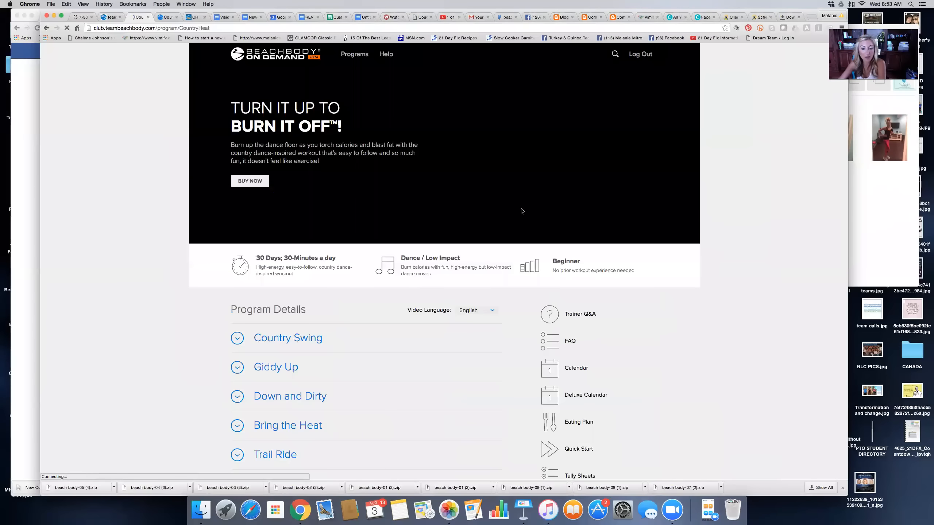
click(237, 337)
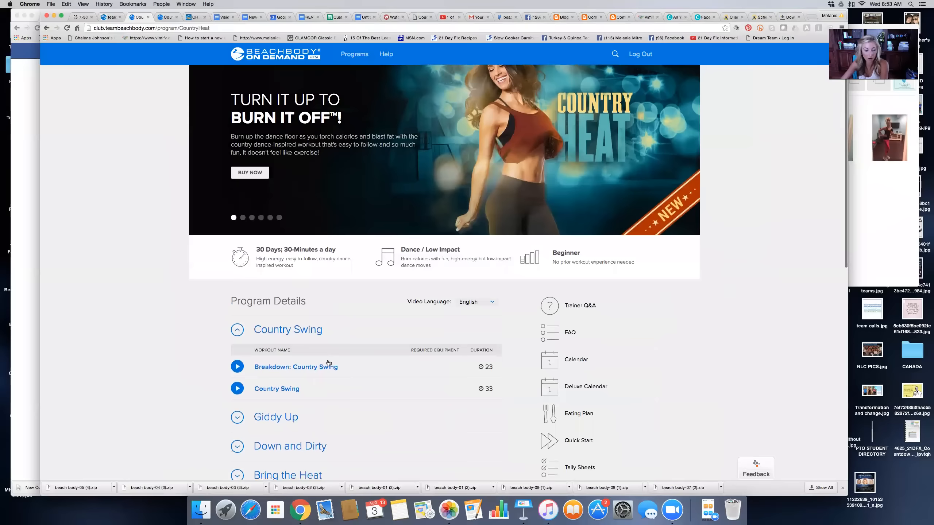
scroll(down, 3)
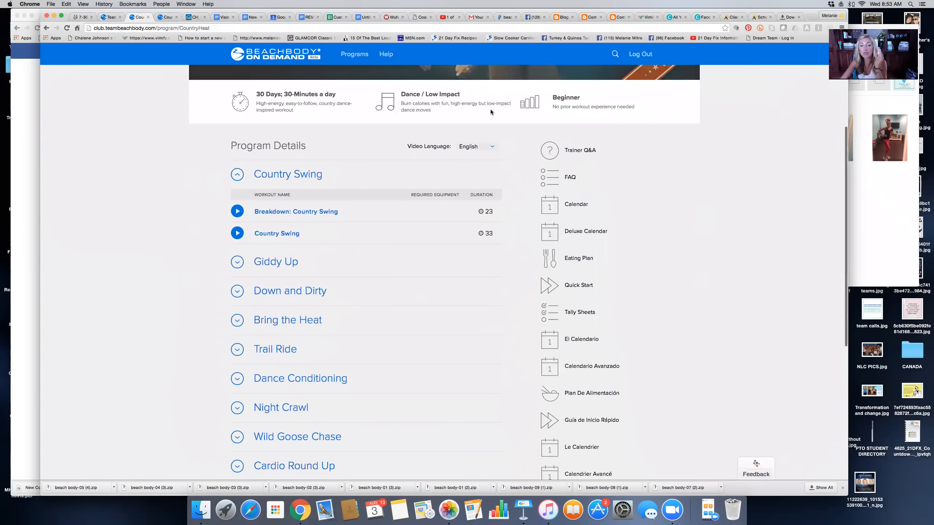
mouse_move(576, 204)
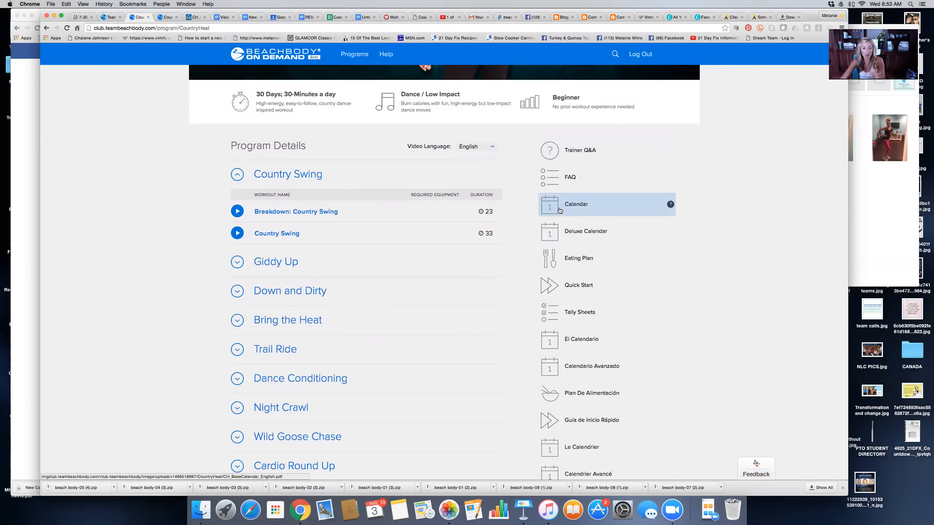
mouse_move(558, 211)
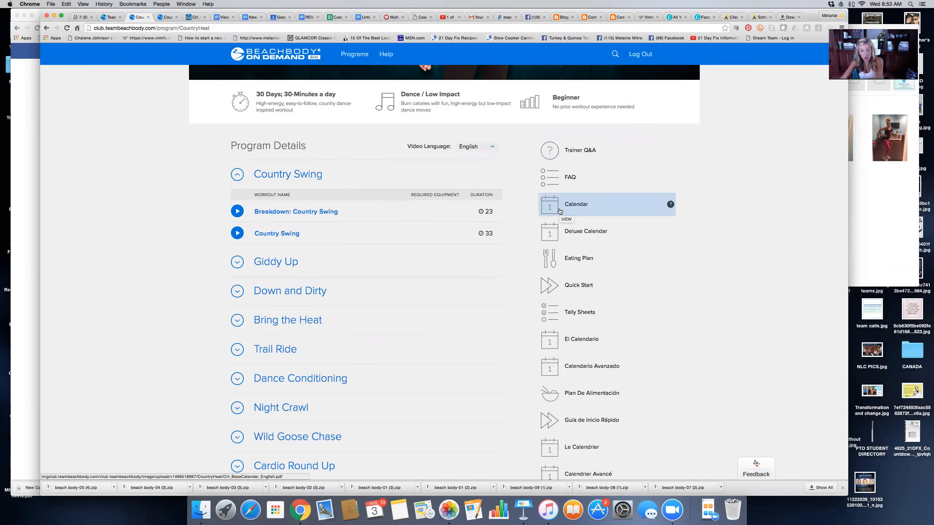
View the Calendar and Deluxe Calendar, then open the Eating Plan document
click(575, 204)
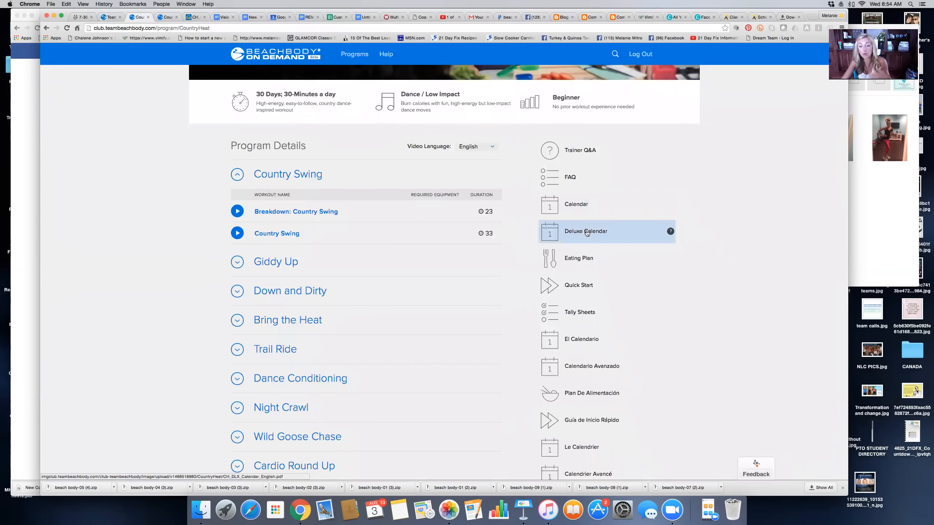
mouse_move(586, 232)
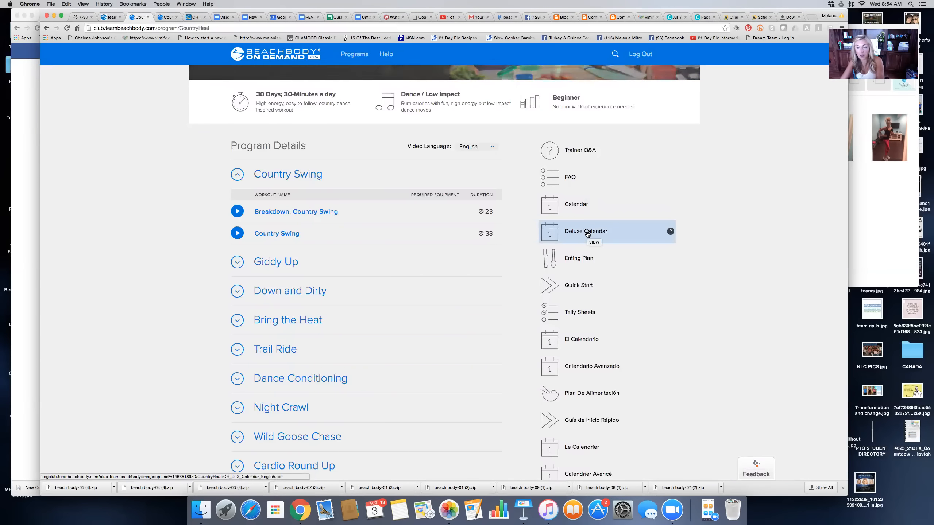
click(585, 231)
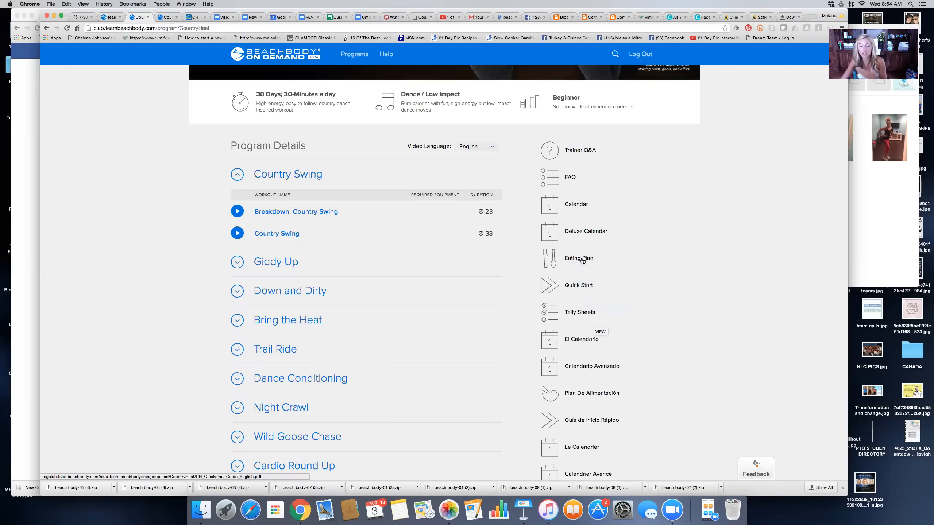
click(578, 259)
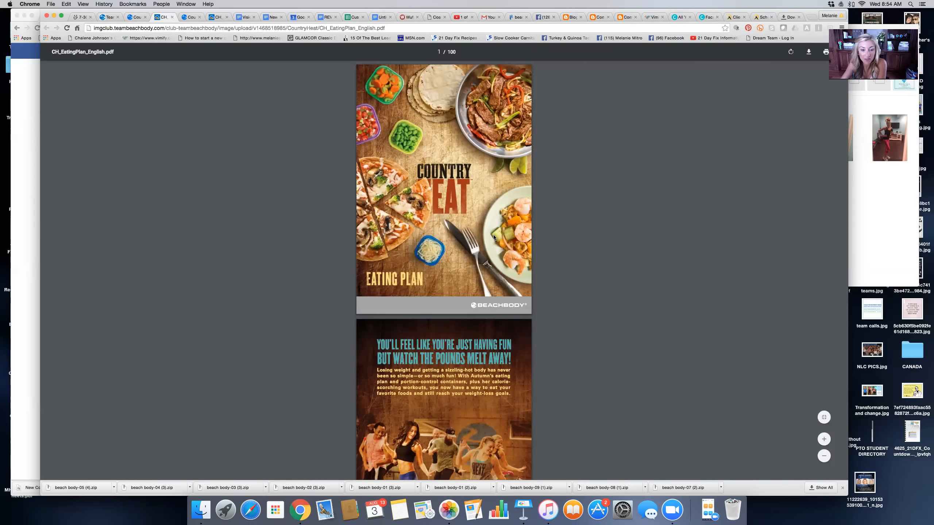
Scroll past the table of contents and introduction to the page 3 container colour guide
scroll(down, 3)
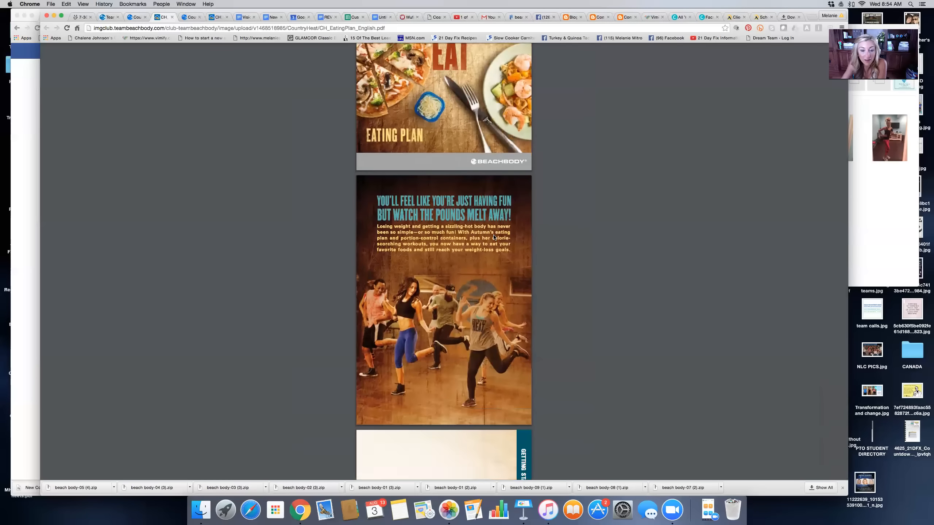
scroll(down, 3)
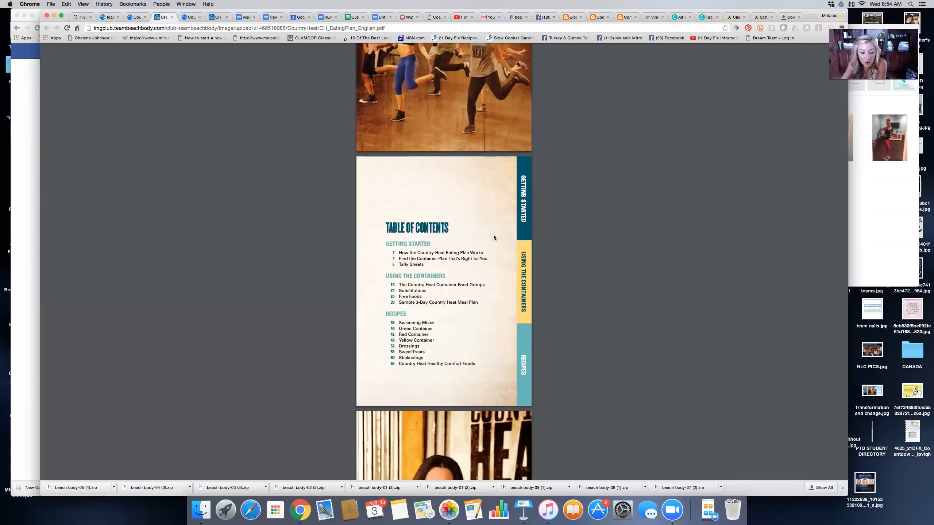
scroll(down, 3)
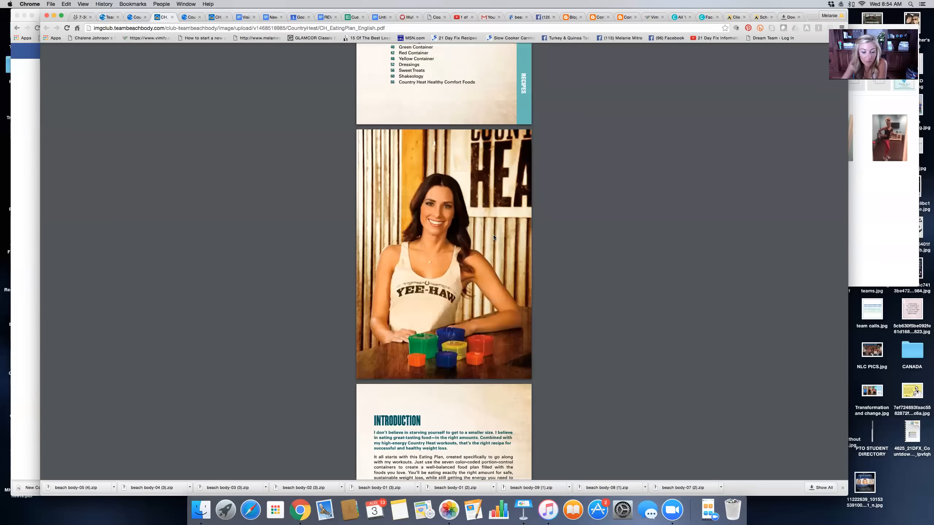
scroll(down, 3)
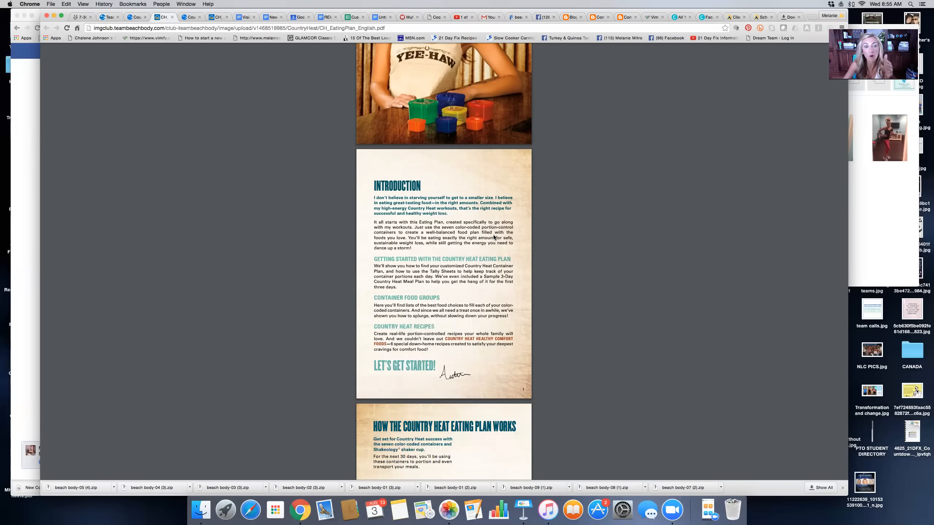
scroll(down, 3)
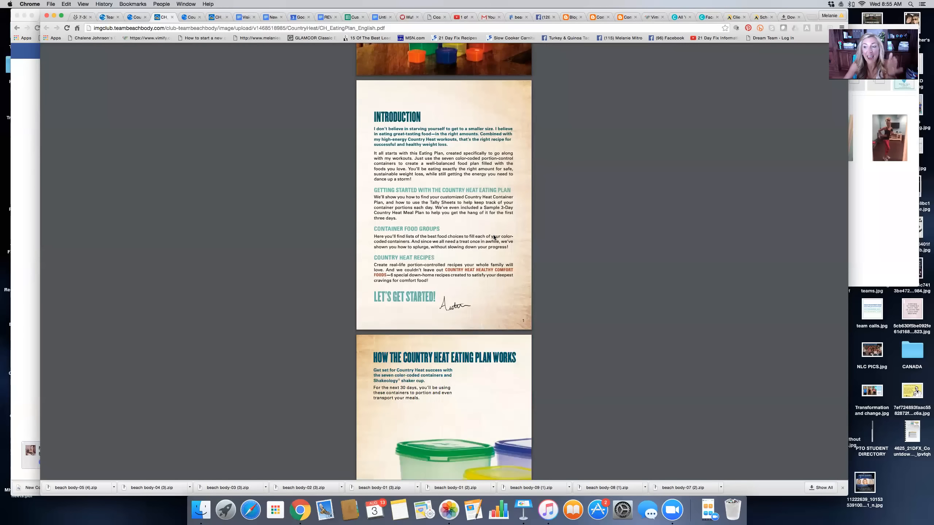
scroll(down, 3)
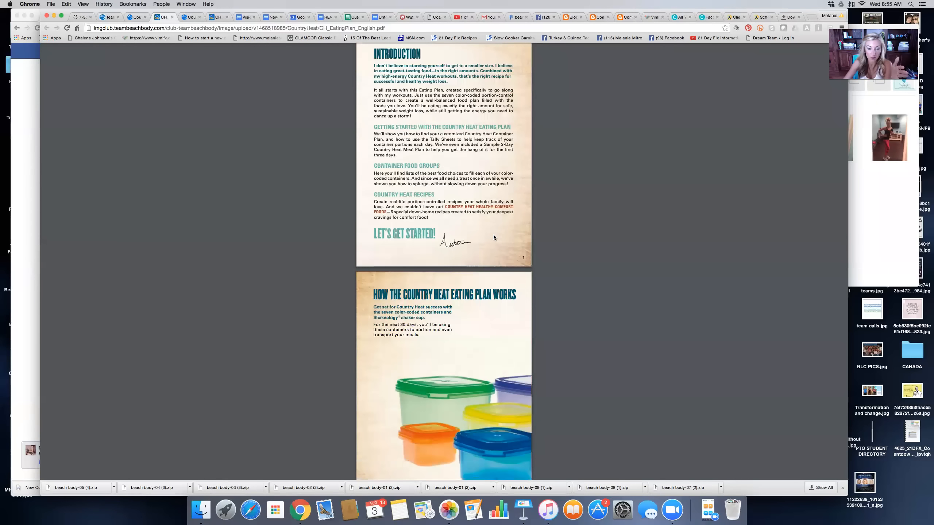
scroll(down, 3)
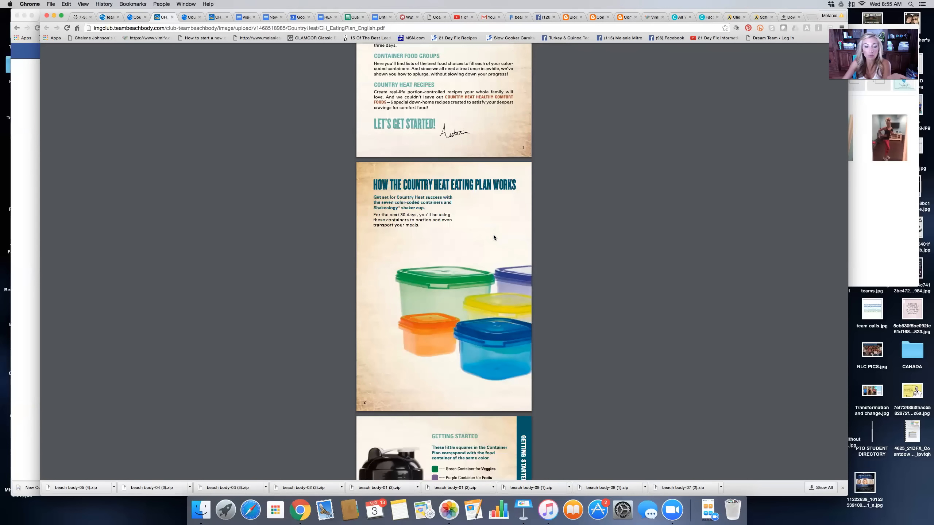
scroll(down, 3)
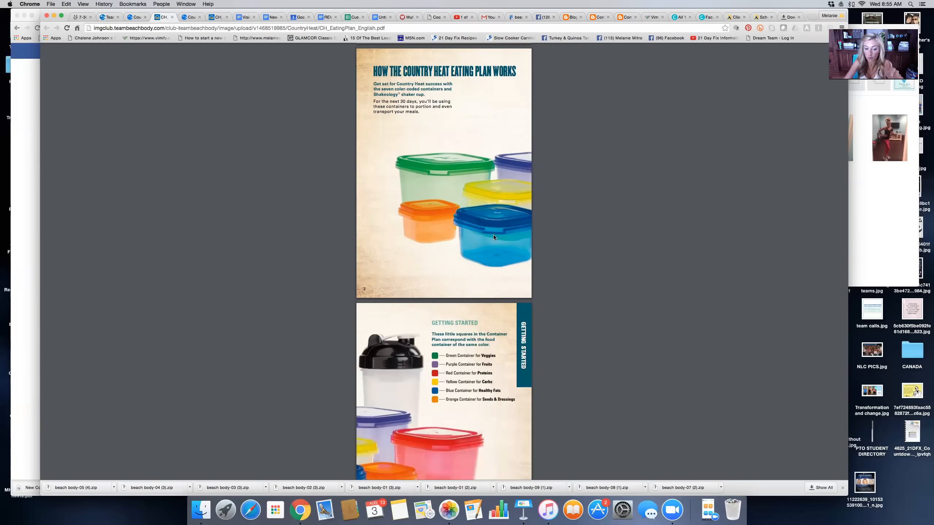
scroll(down, 3)
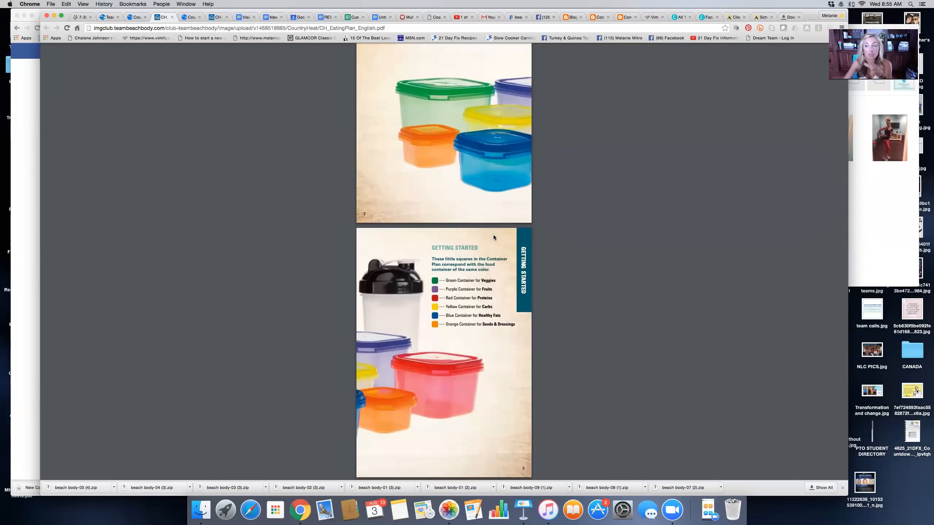
Scroll through the calorie-target steps, container plans chart and Tally Sheets pages
scroll(down, 3)
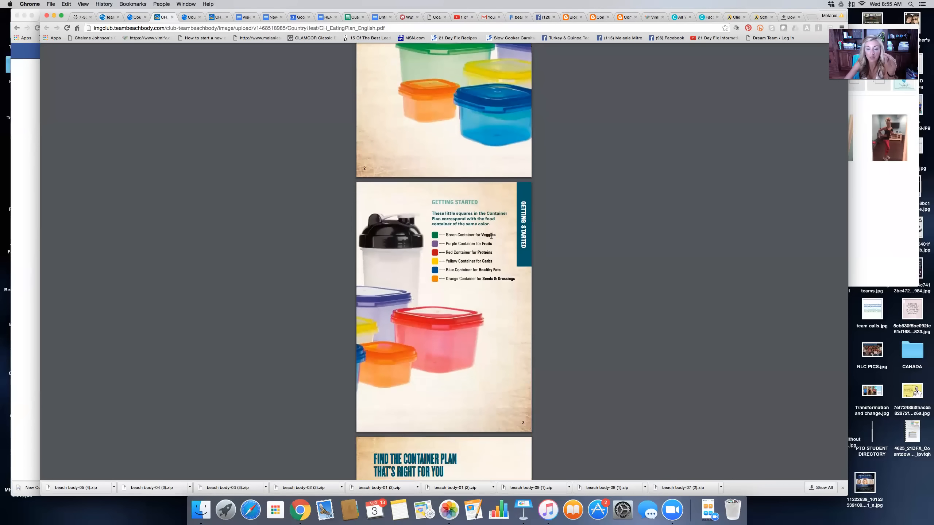
mouse_move(496, 290)
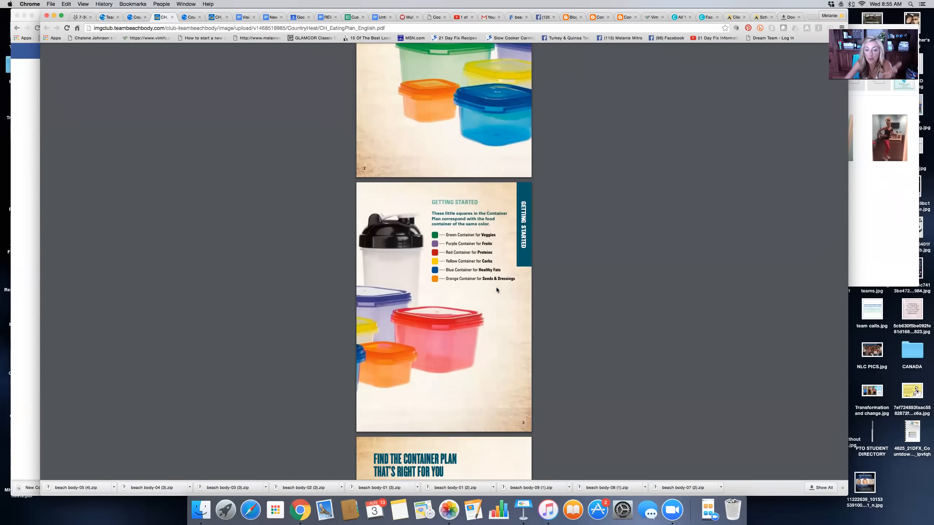
scroll(down, 3)
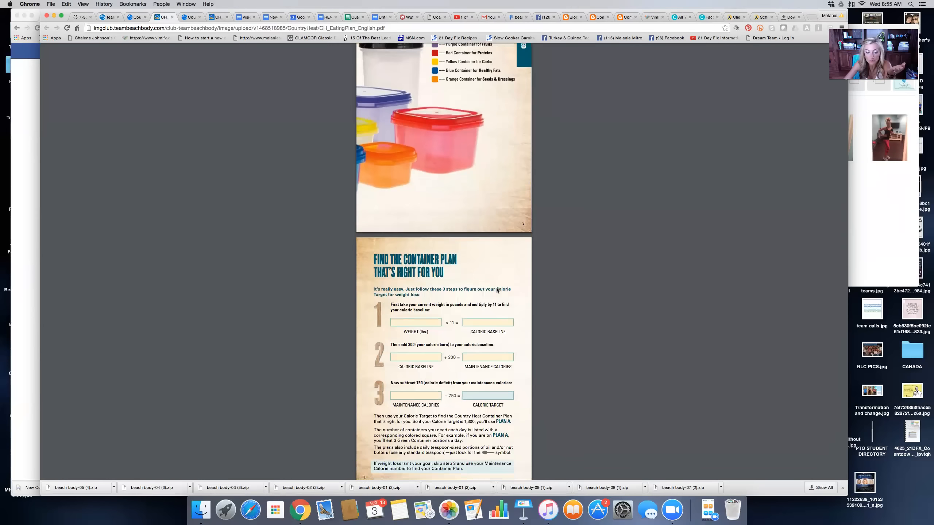
scroll(down, 3)
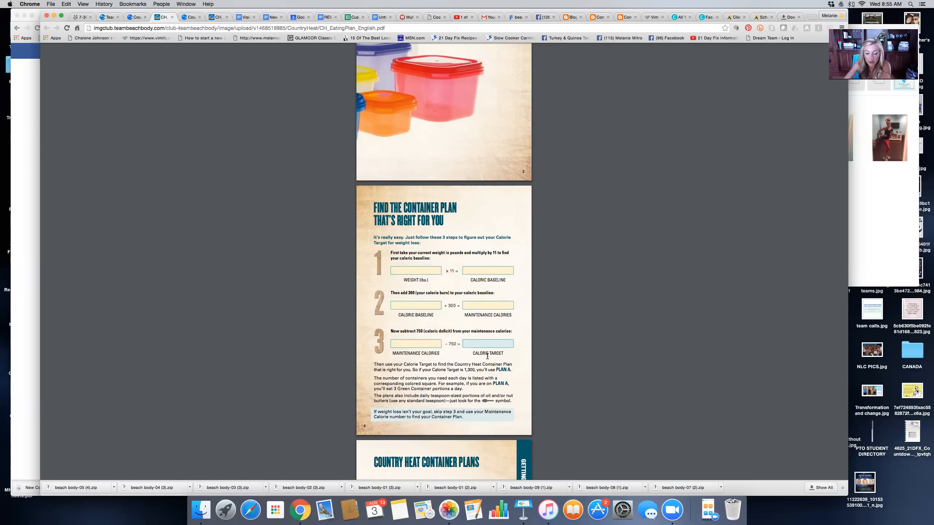
scroll(down, 3)
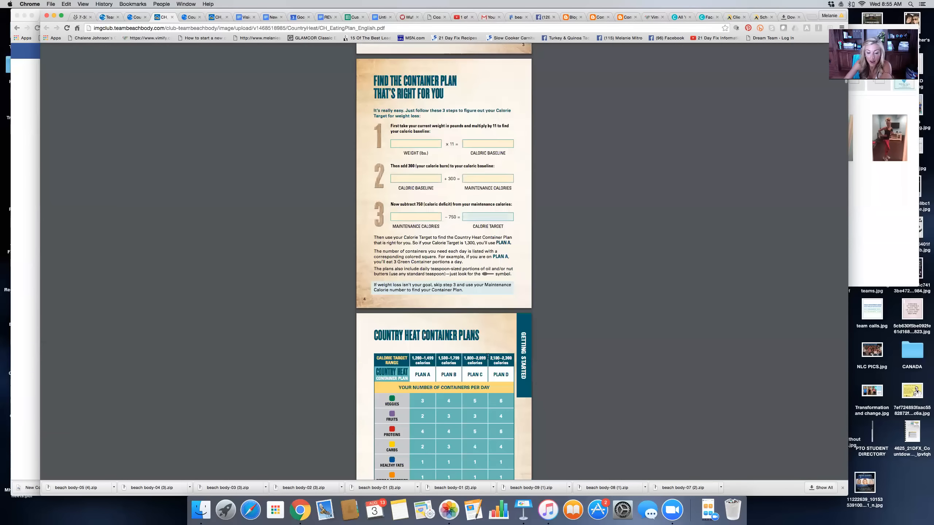
scroll(down, 3)
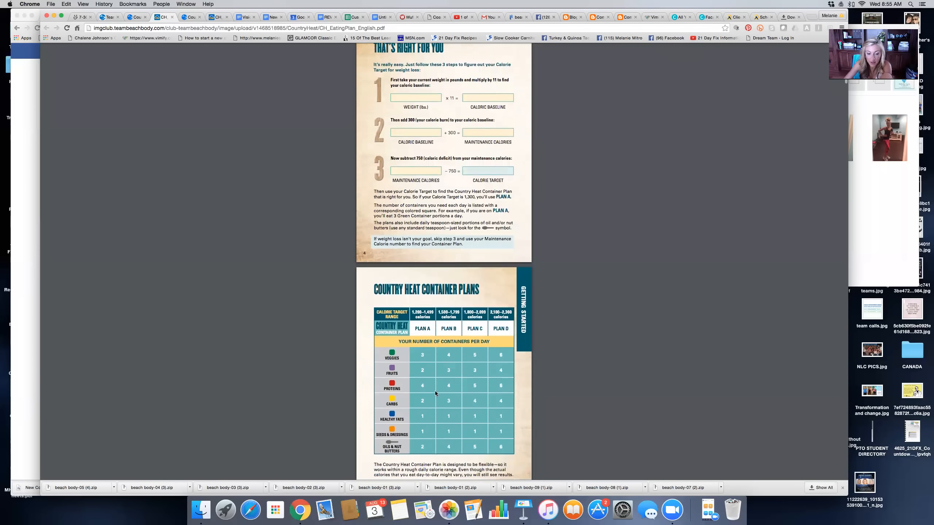
scroll(down, 3)
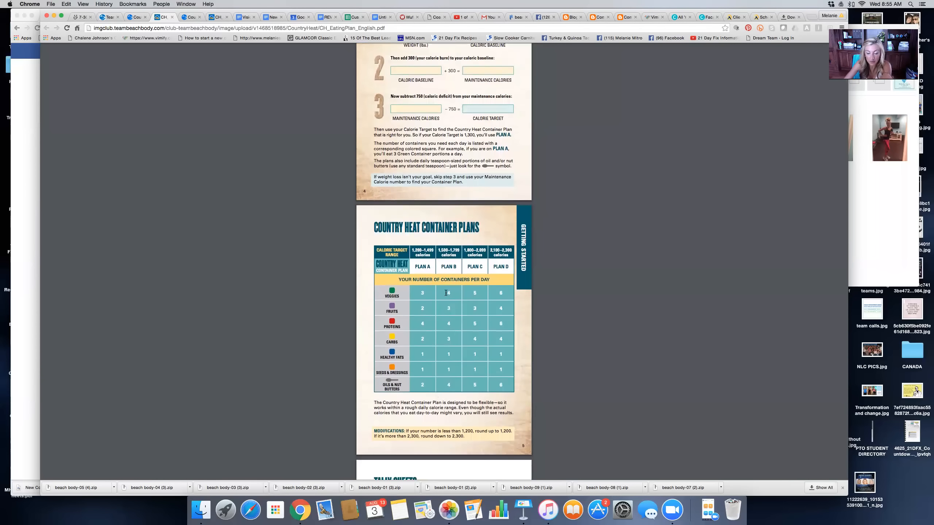
scroll(down, 3)
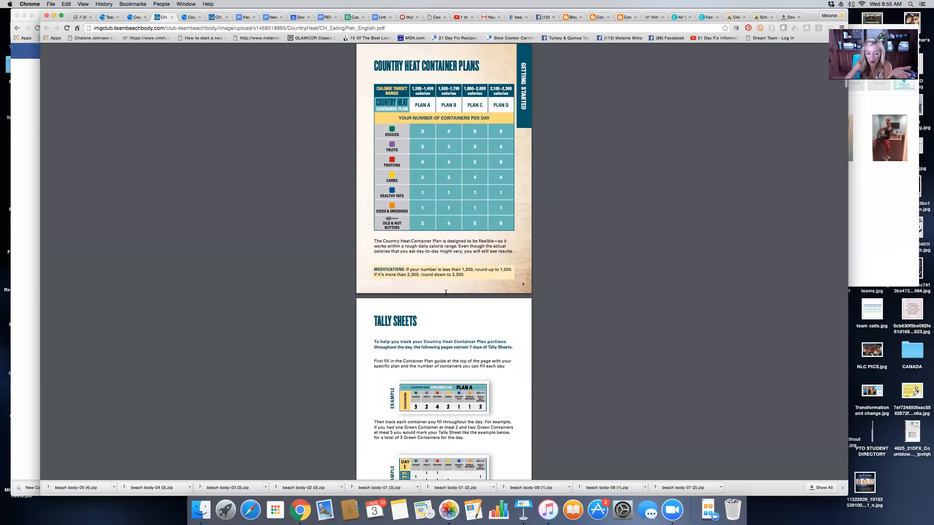
scroll(down, 3)
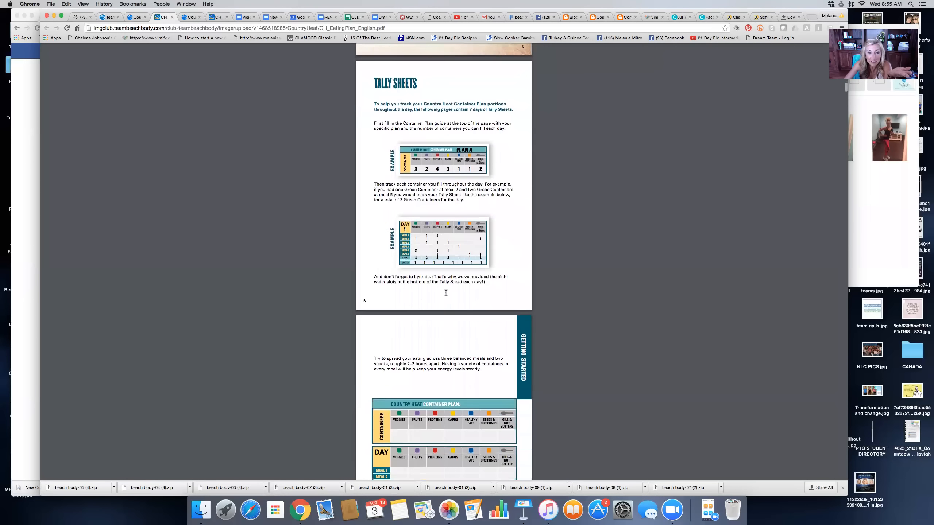
scroll(down, 3)
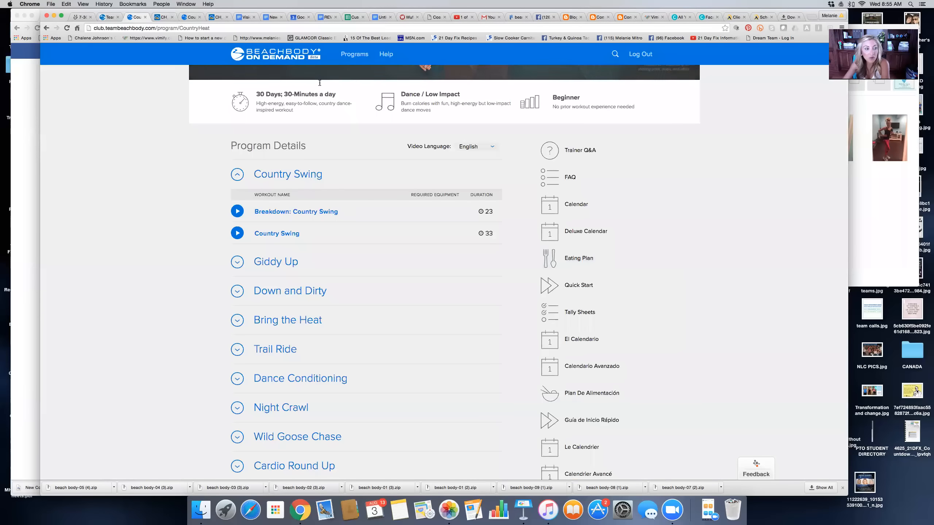
Open the four-page Tally Sheets PDF, skim its pages, and print it
scroll(down, 3)
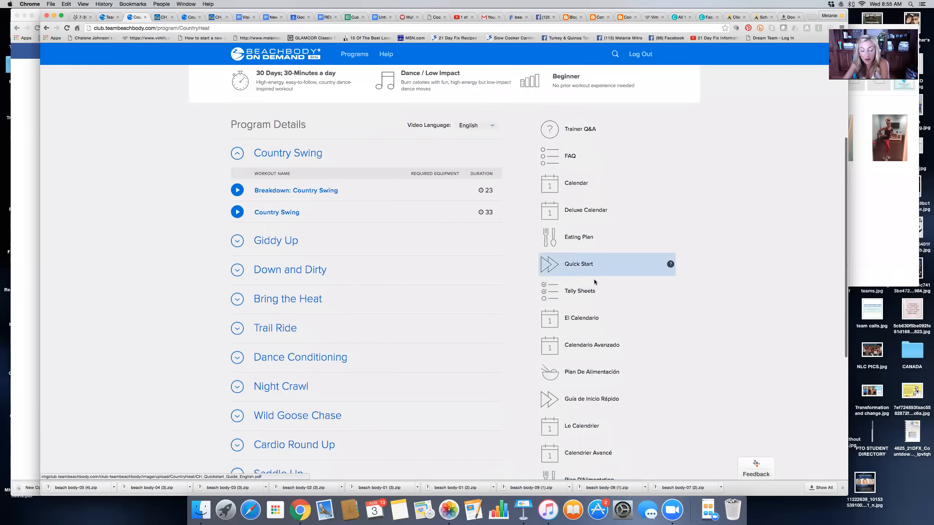
click(578, 291)
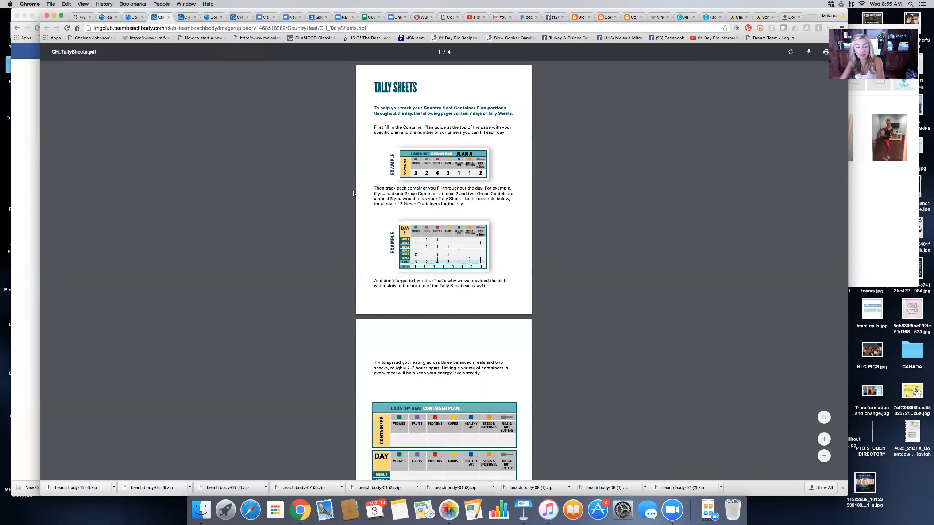
scroll(down, 3)
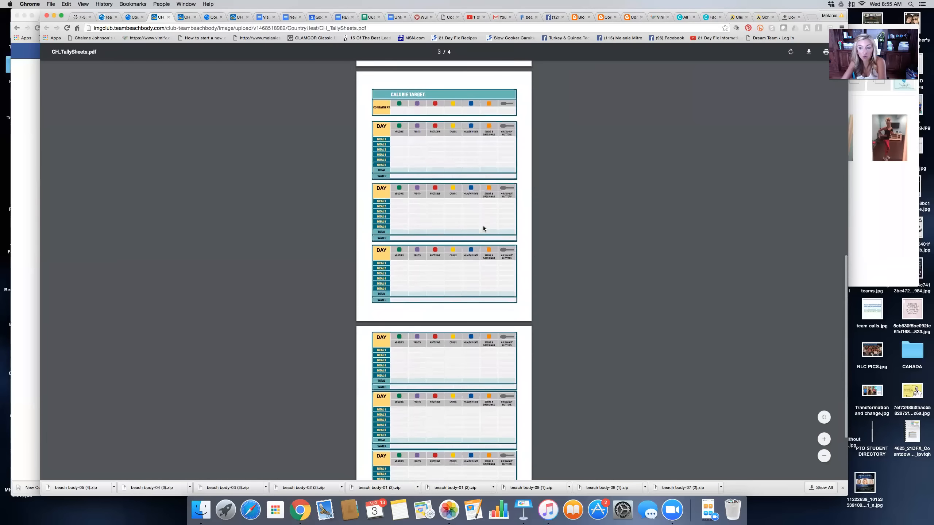
scroll(up, 3)
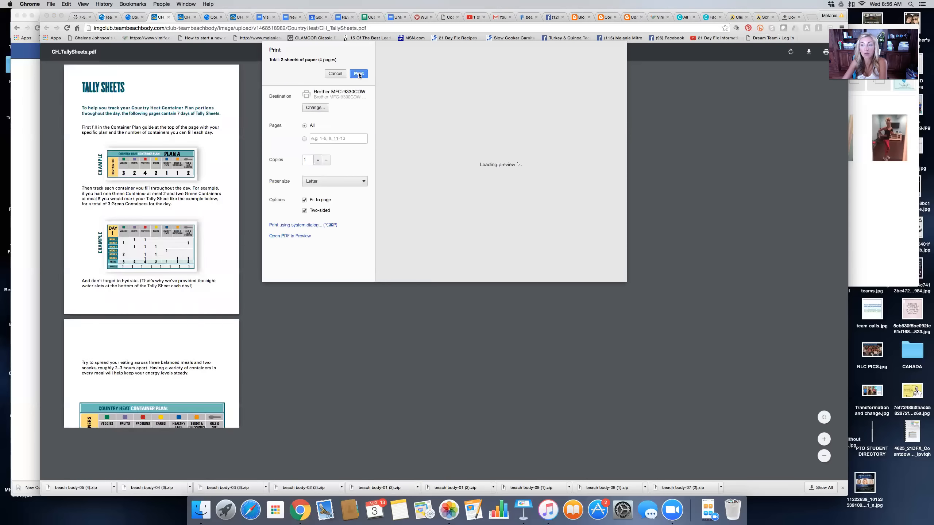
click(334, 73)
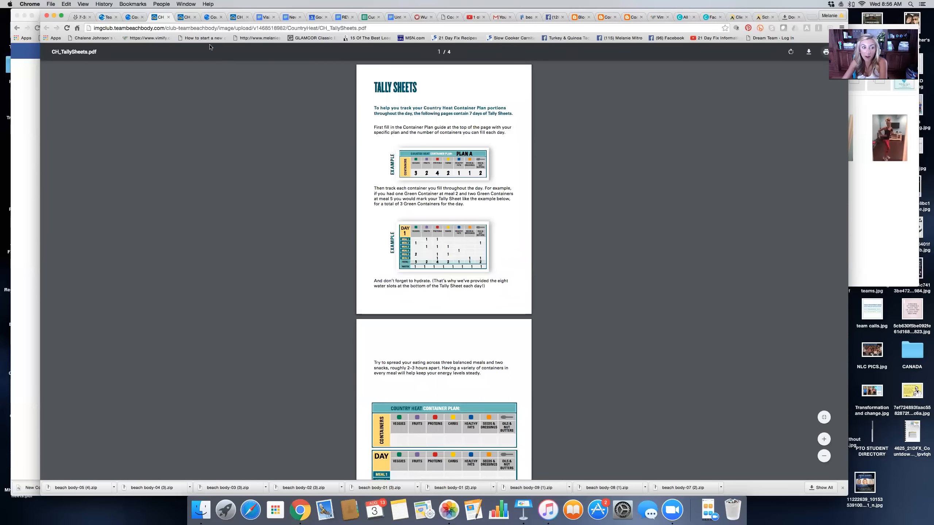
mouse_move(354, 103)
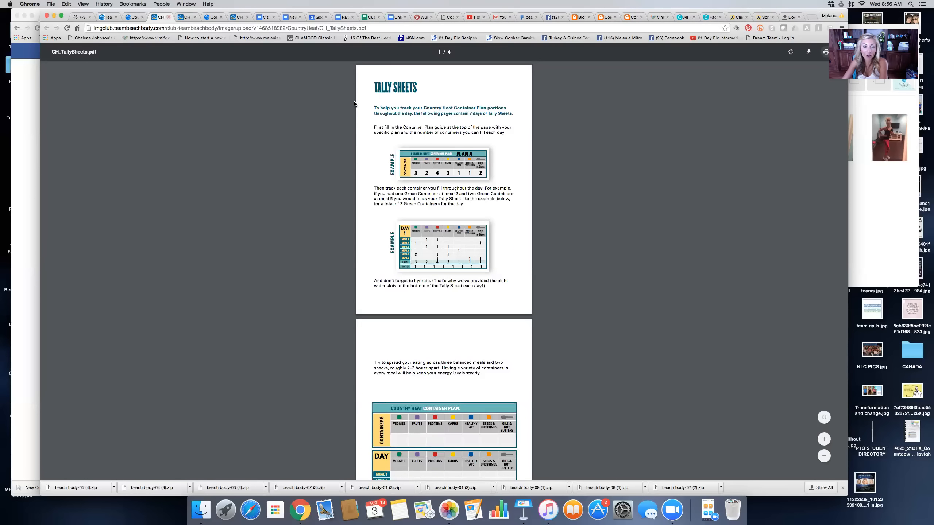
Expand the Giddy Up workout group and show Country Swing's equipment and description
scroll(down, 3)
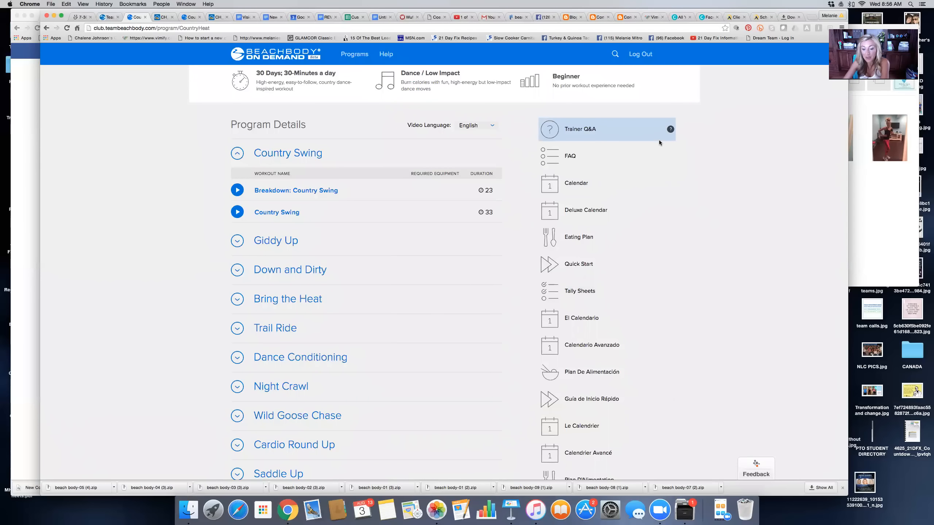
mouse_move(351, 238)
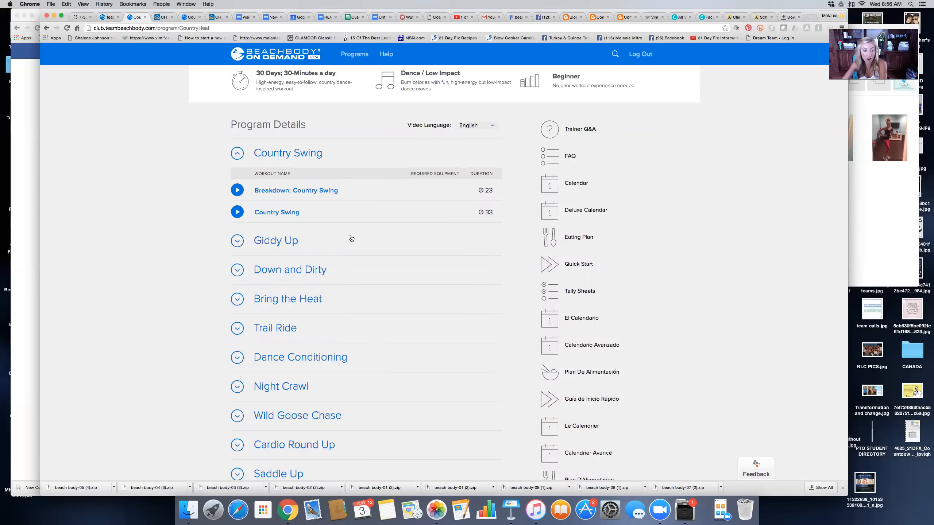
mouse_move(308, 193)
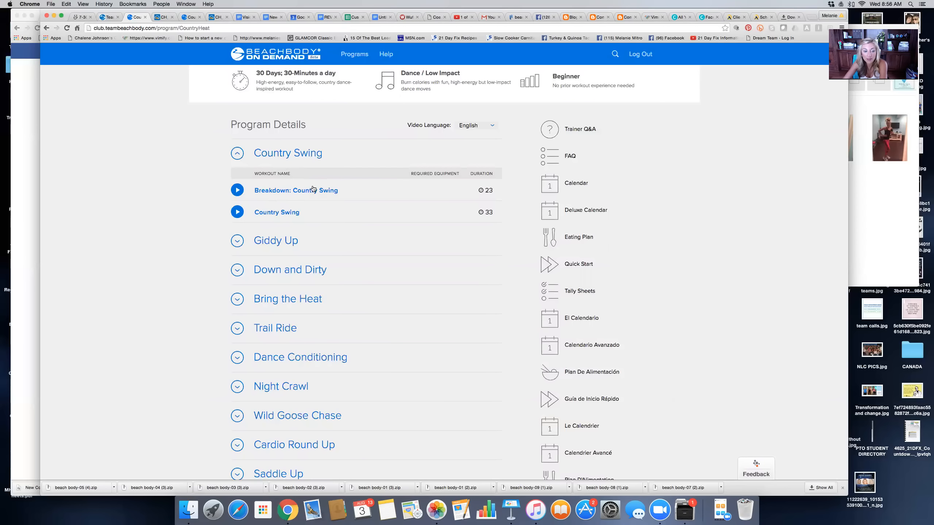
mouse_move(501, 186)
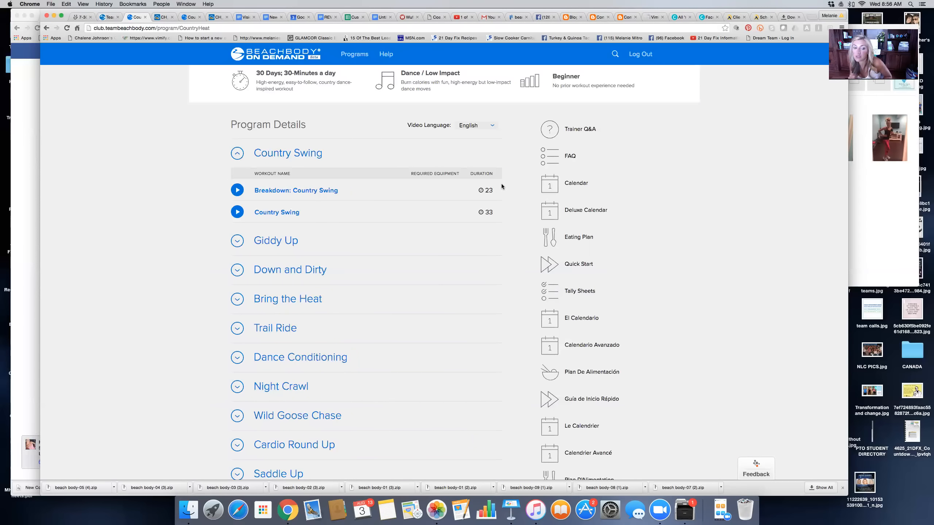
mouse_move(367, 213)
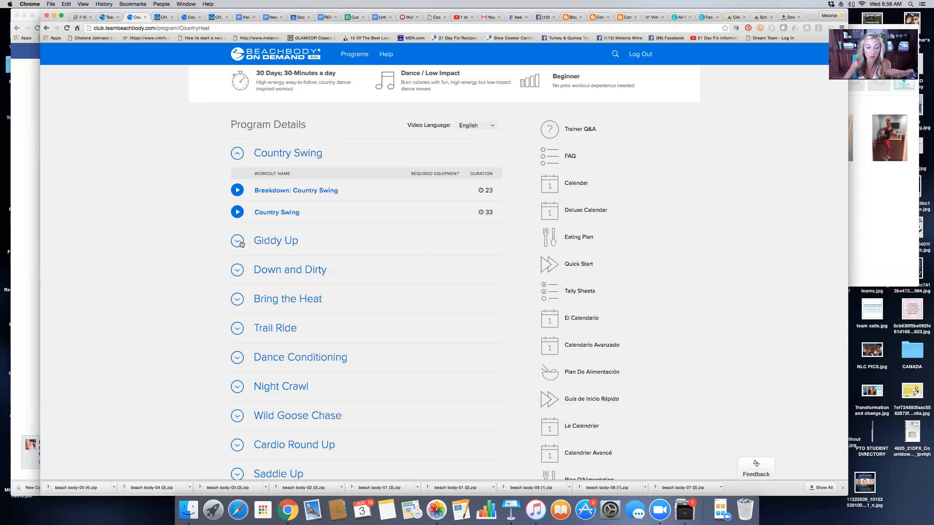
click(237, 240)
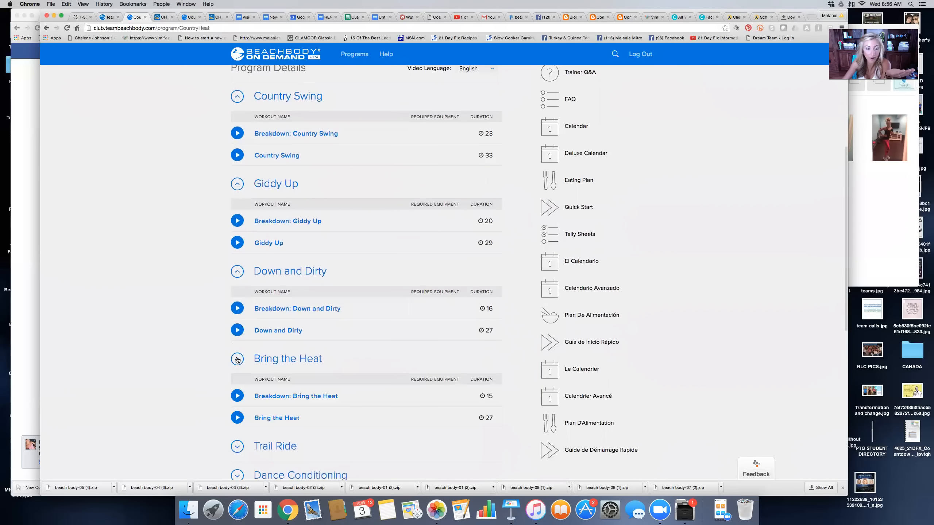
click(277, 155)
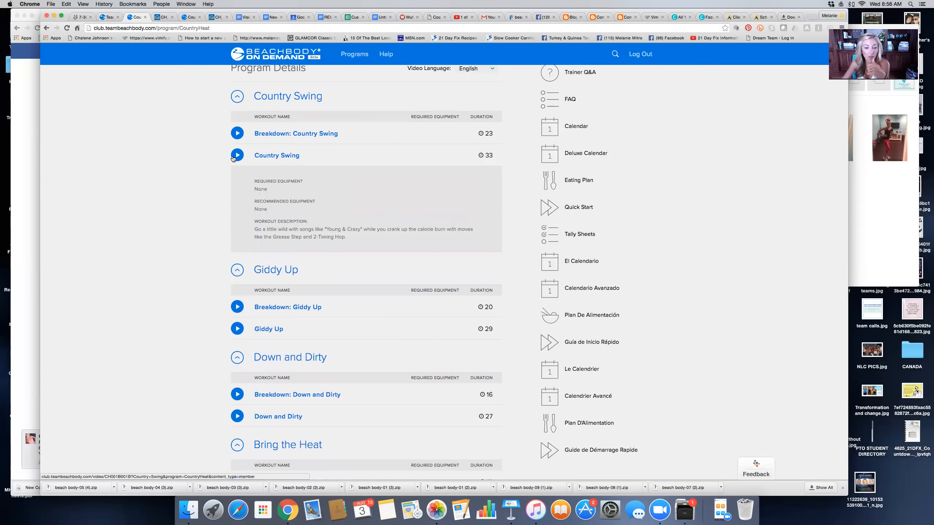
Start the Country Swing video and accept the exercise safety warning
click(237, 155)
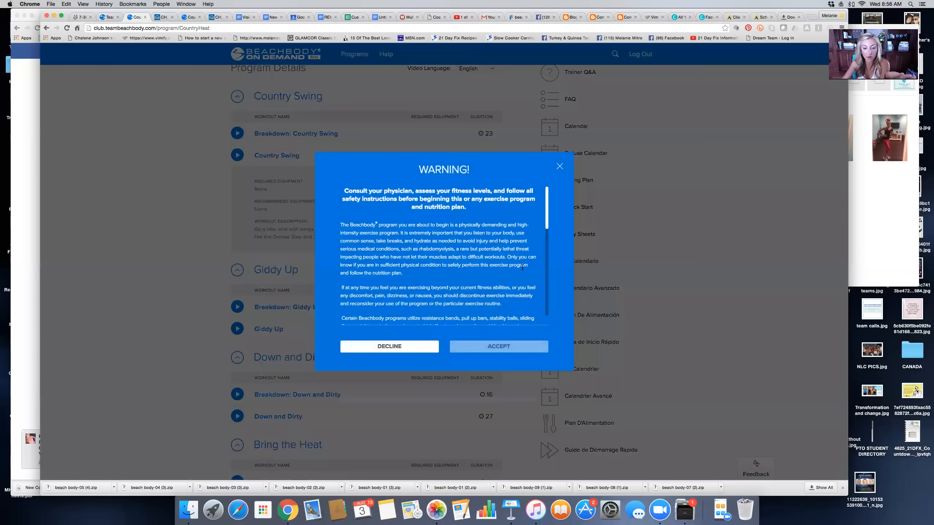
scroll(down, 3)
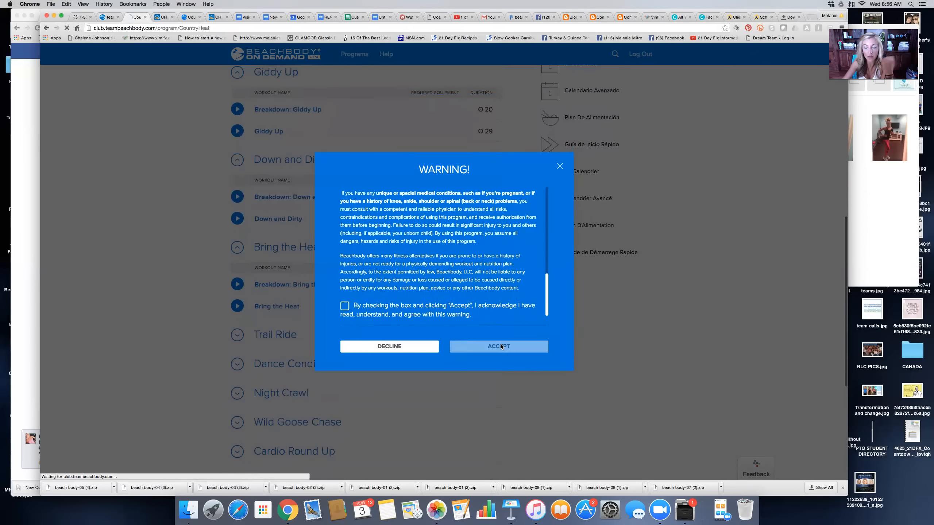
click(498, 346)
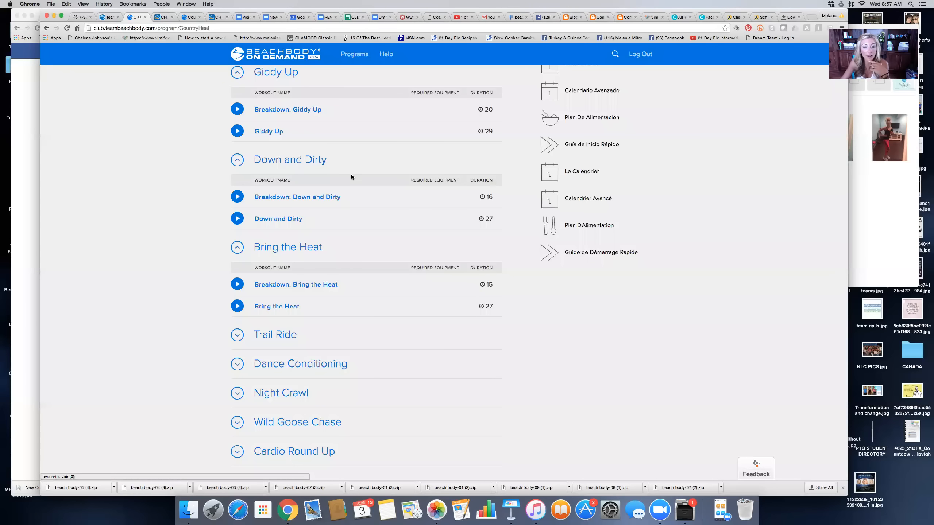
scroll(down, 3)
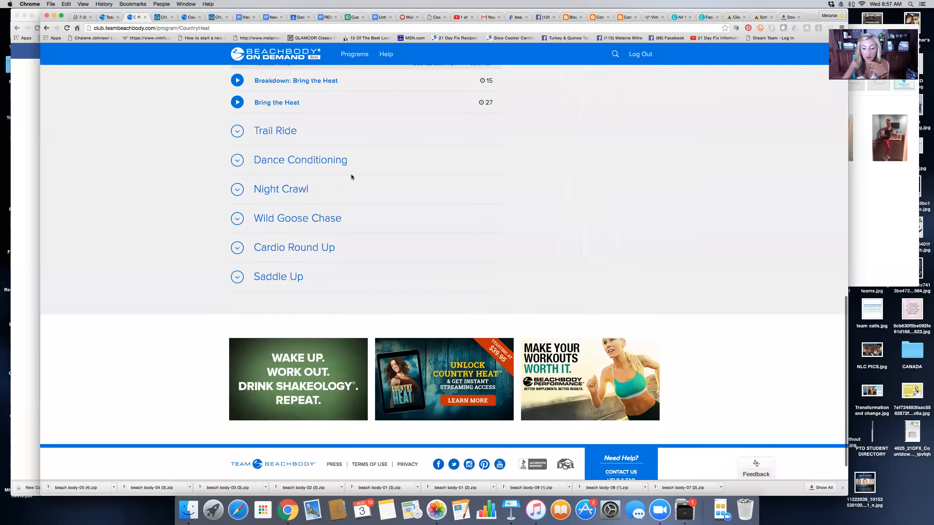
scroll(up, 3)
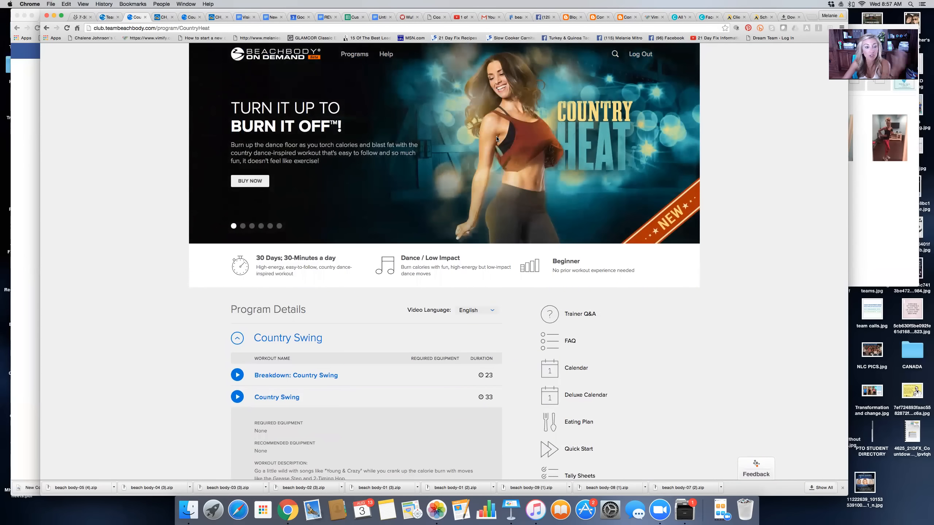
Advance the promotional banner two slides, then scroll down toward the resource links
click(242, 225)
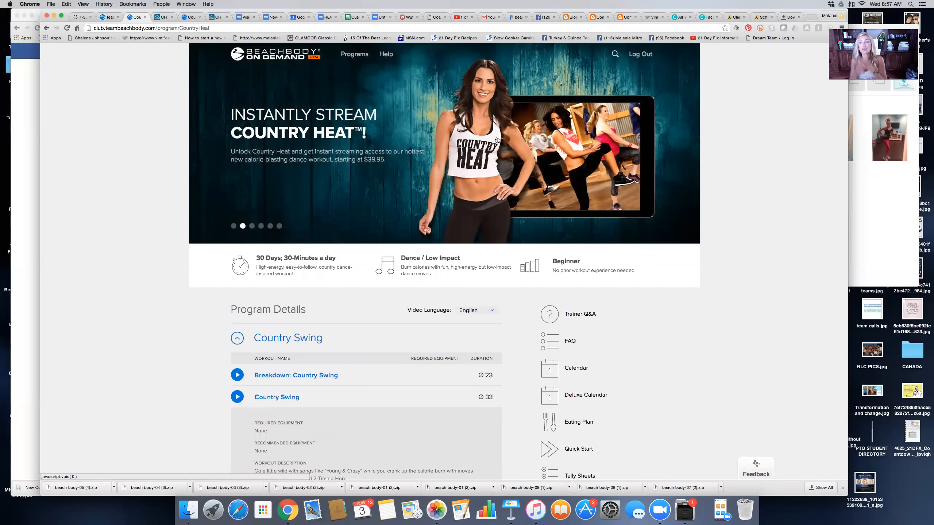
click(251, 226)
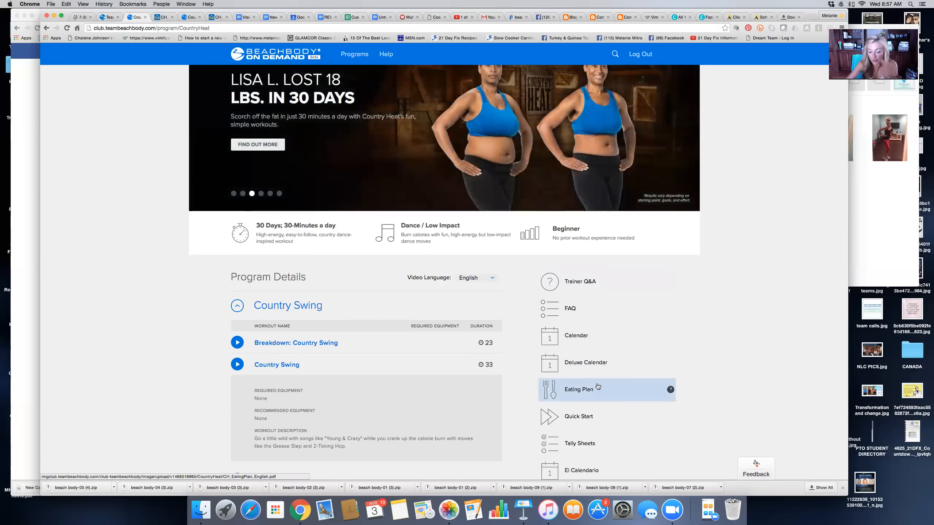
scroll(down, 3)
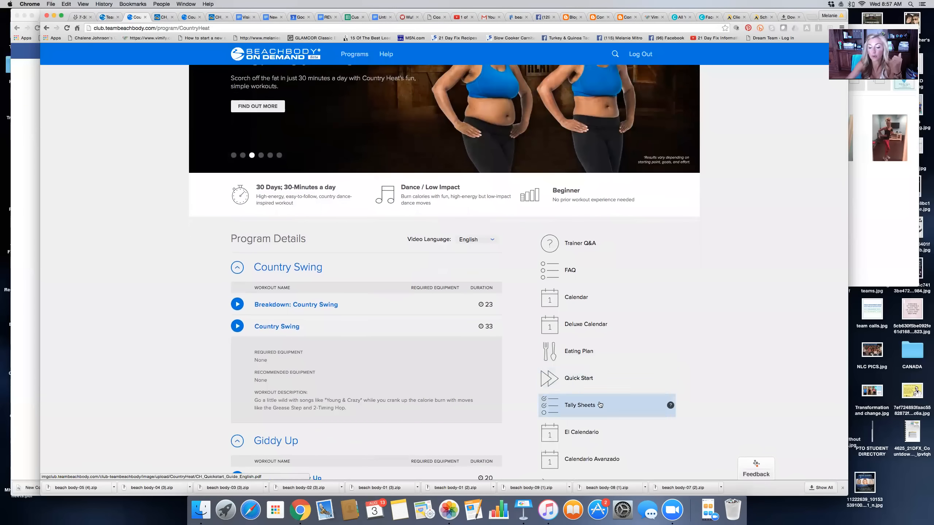
scroll(down, 3)
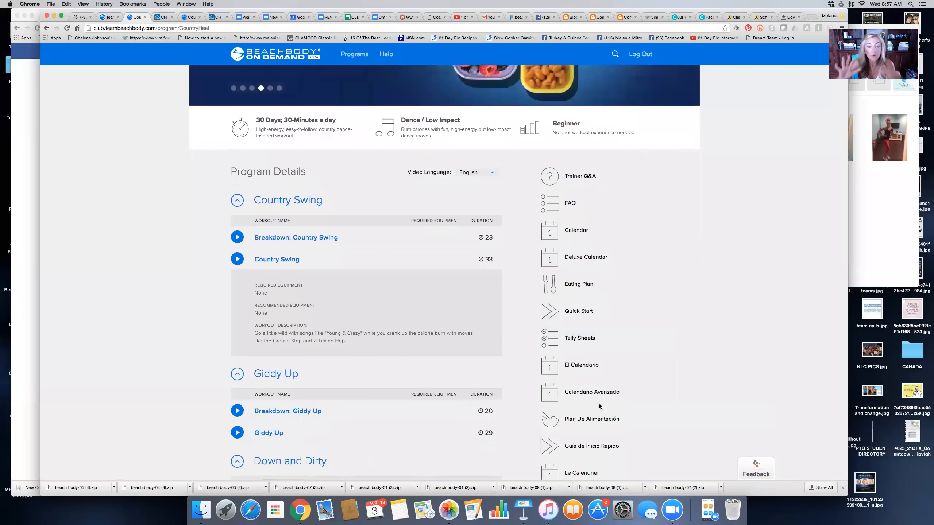